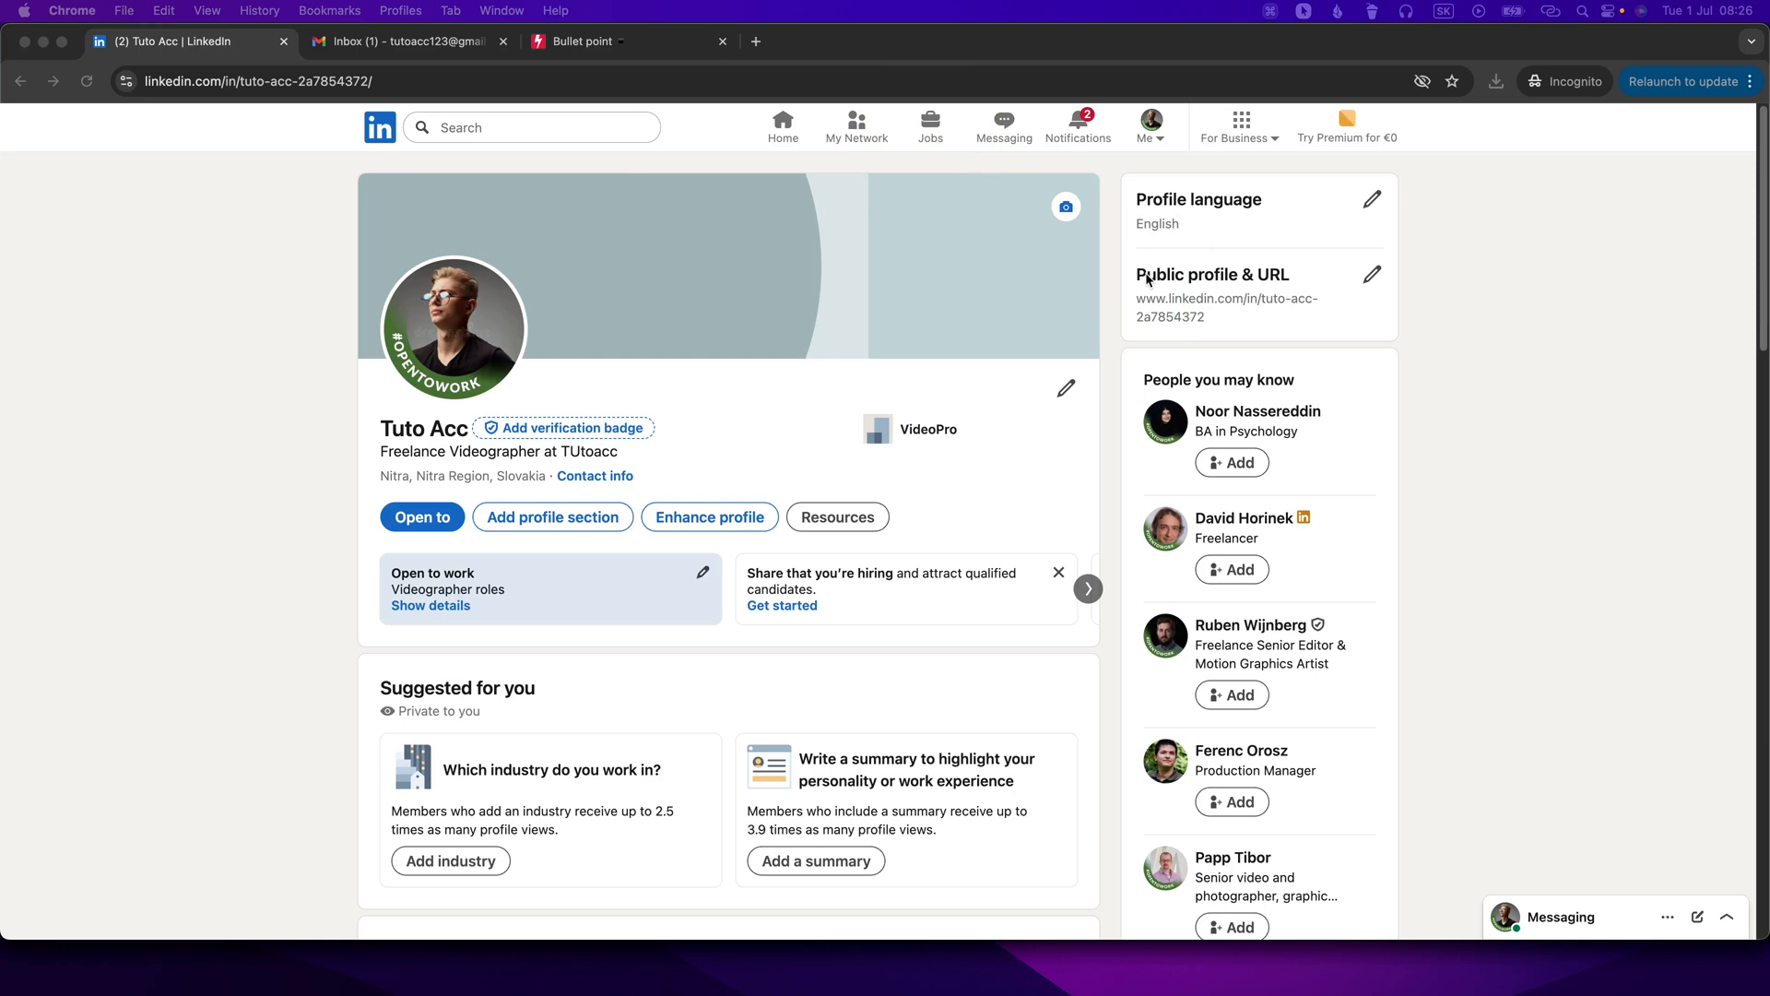
- From the profile page, reach the Add language form via Add profile section > Additional > Add languages
{"action": "left_click", "coordinate": [806, 303]}
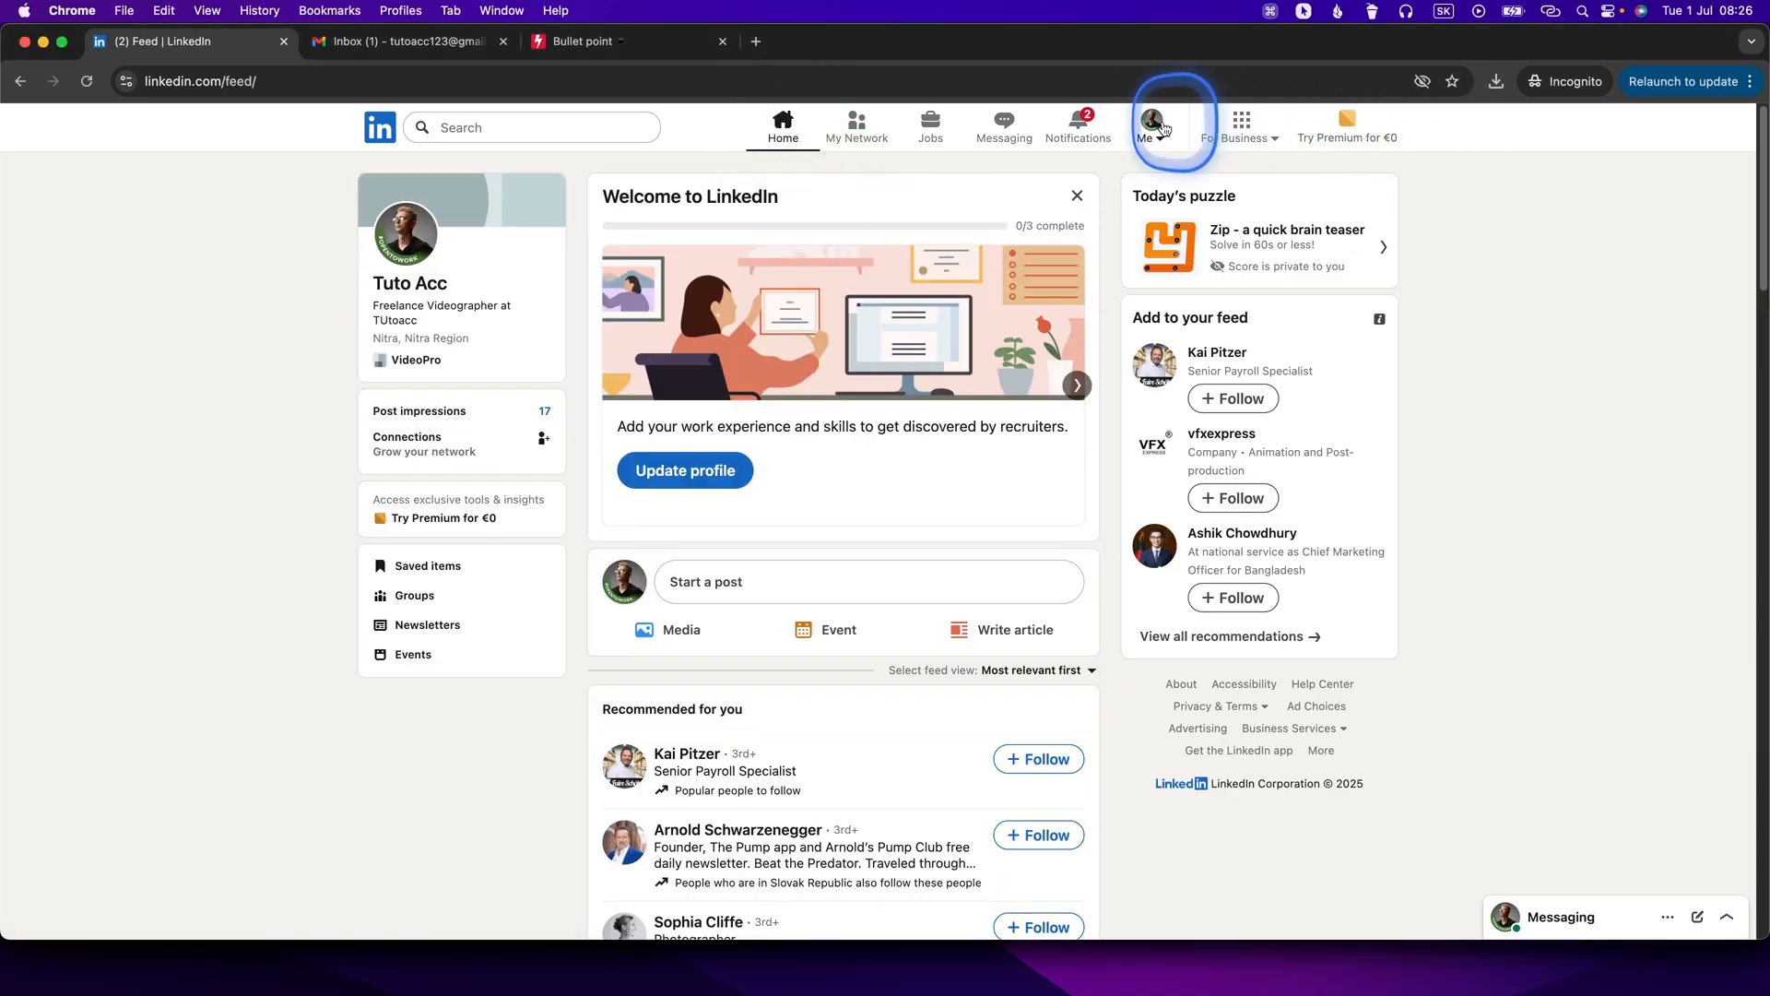
{"action": "left_click", "coordinate": [1149, 123]}
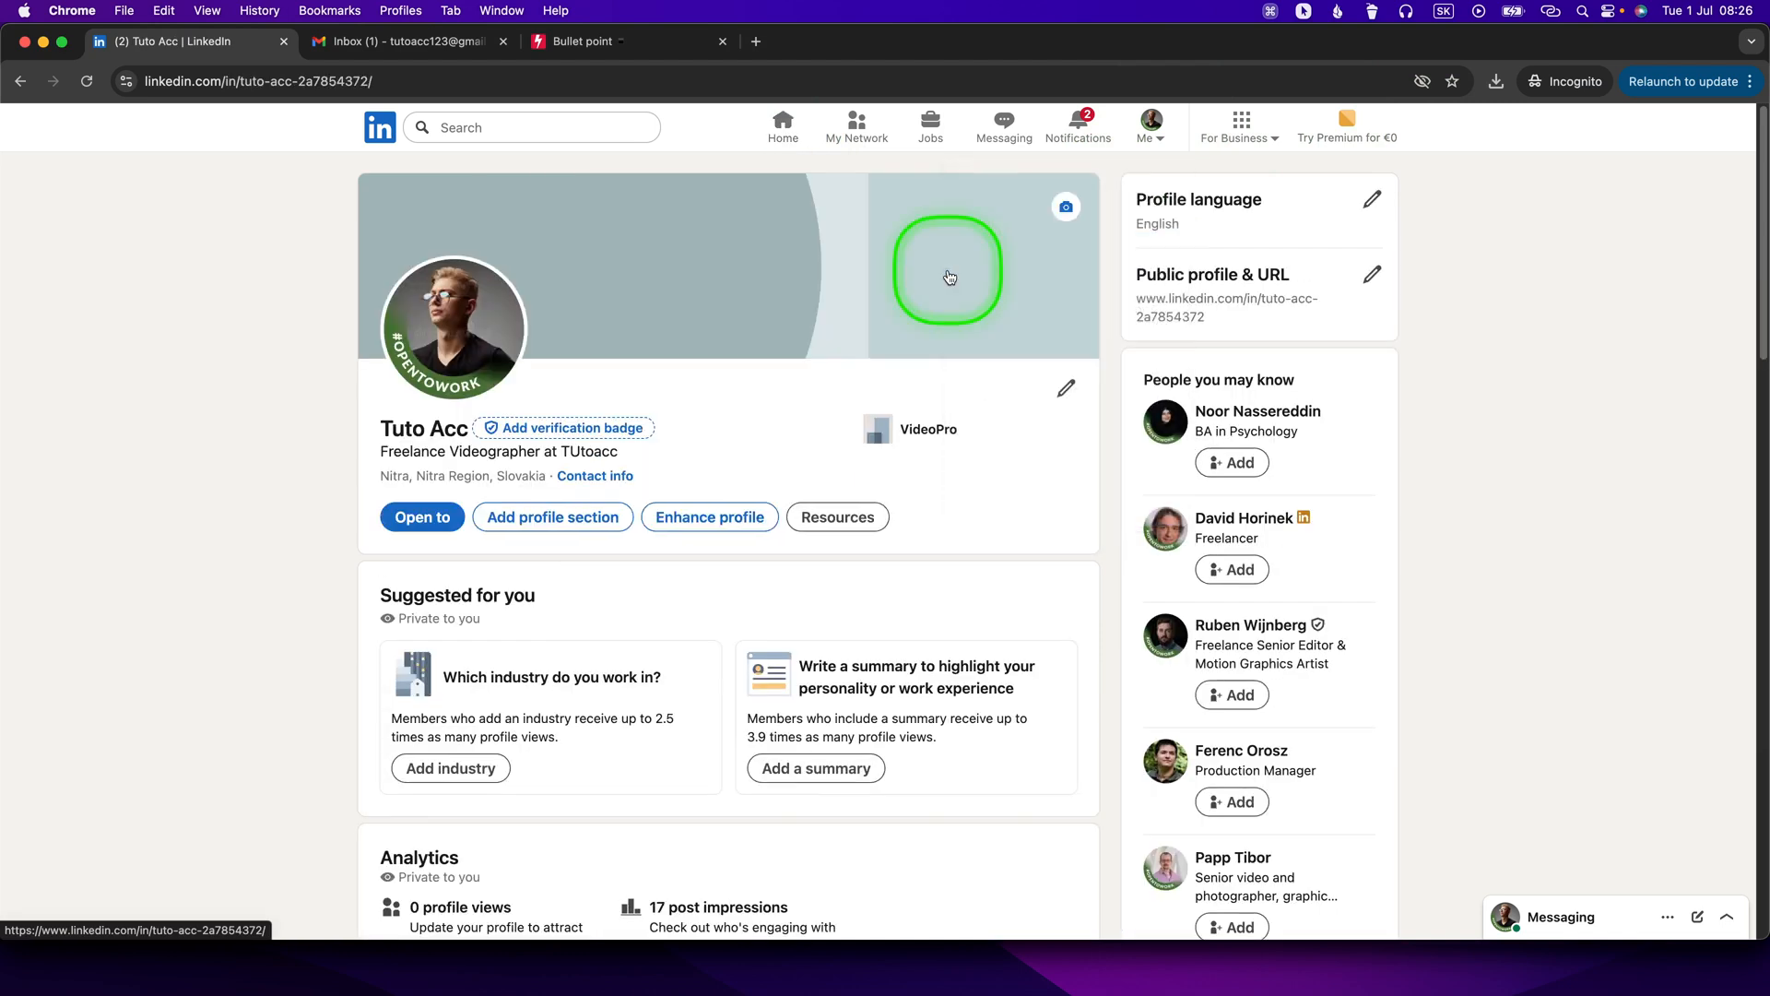
{"action": "left_click", "coordinate": [422, 516]}
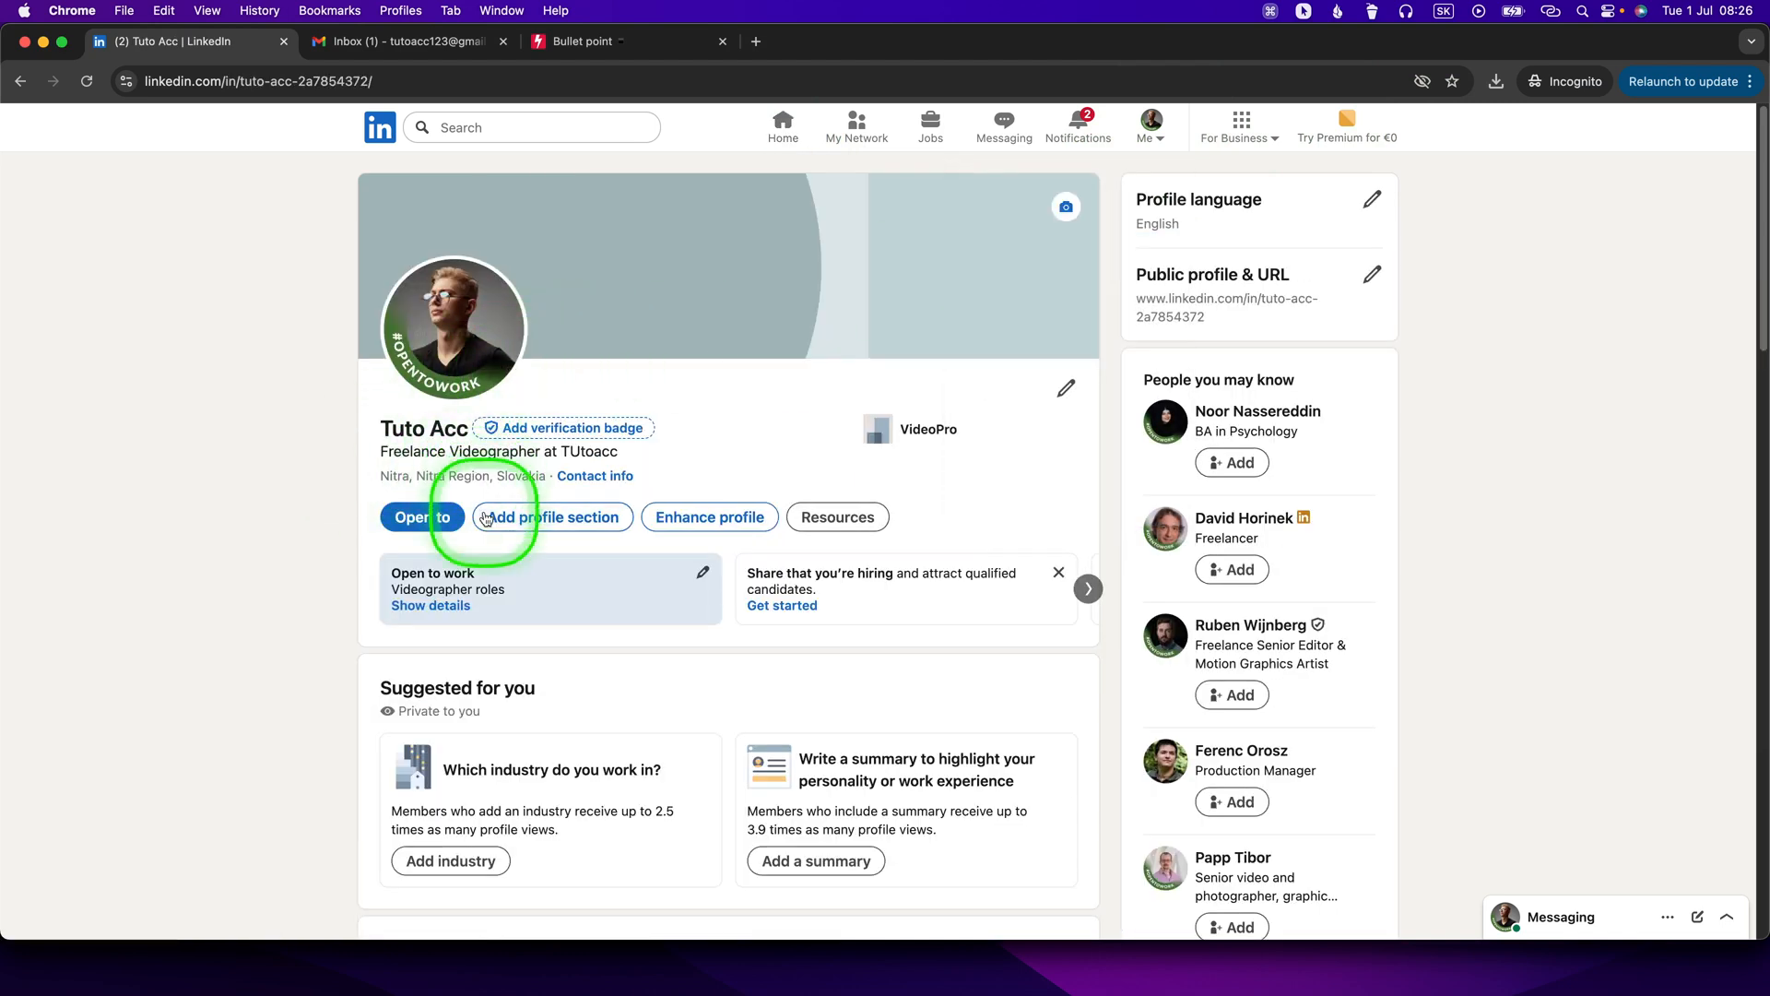
{"action": "left_click", "coordinate": [551, 517]}
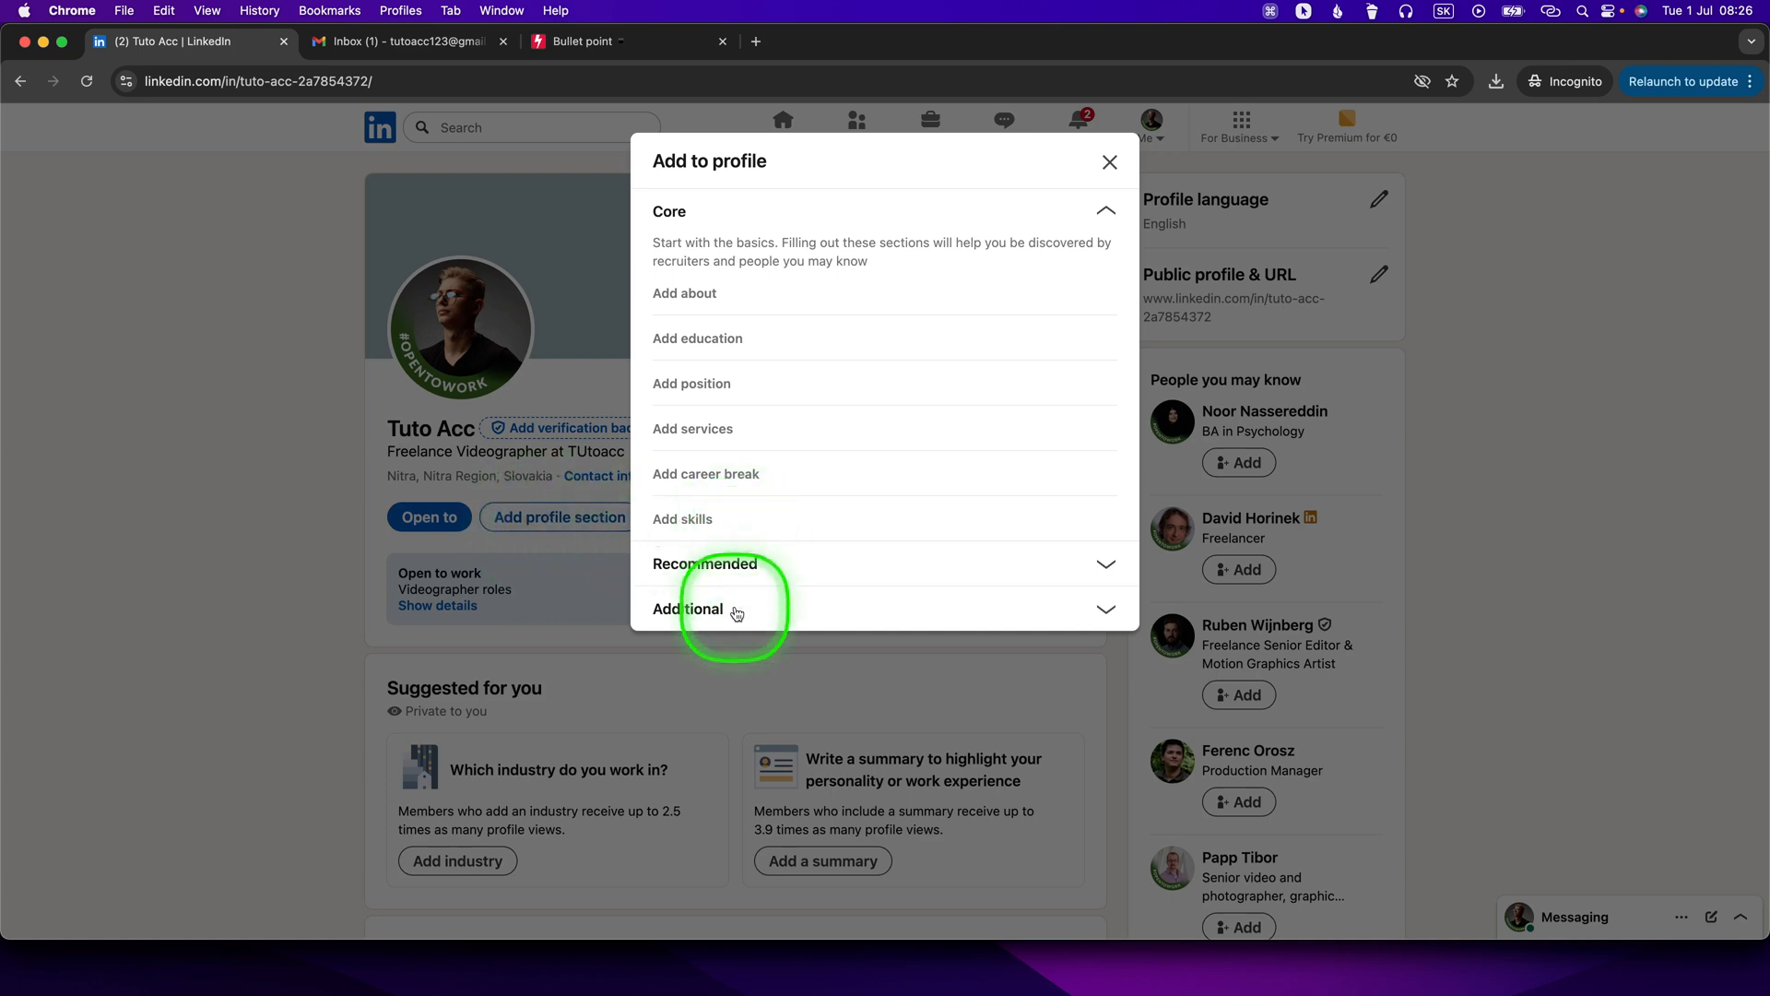
{"action": "left_click", "coordinate": [688, 608]}
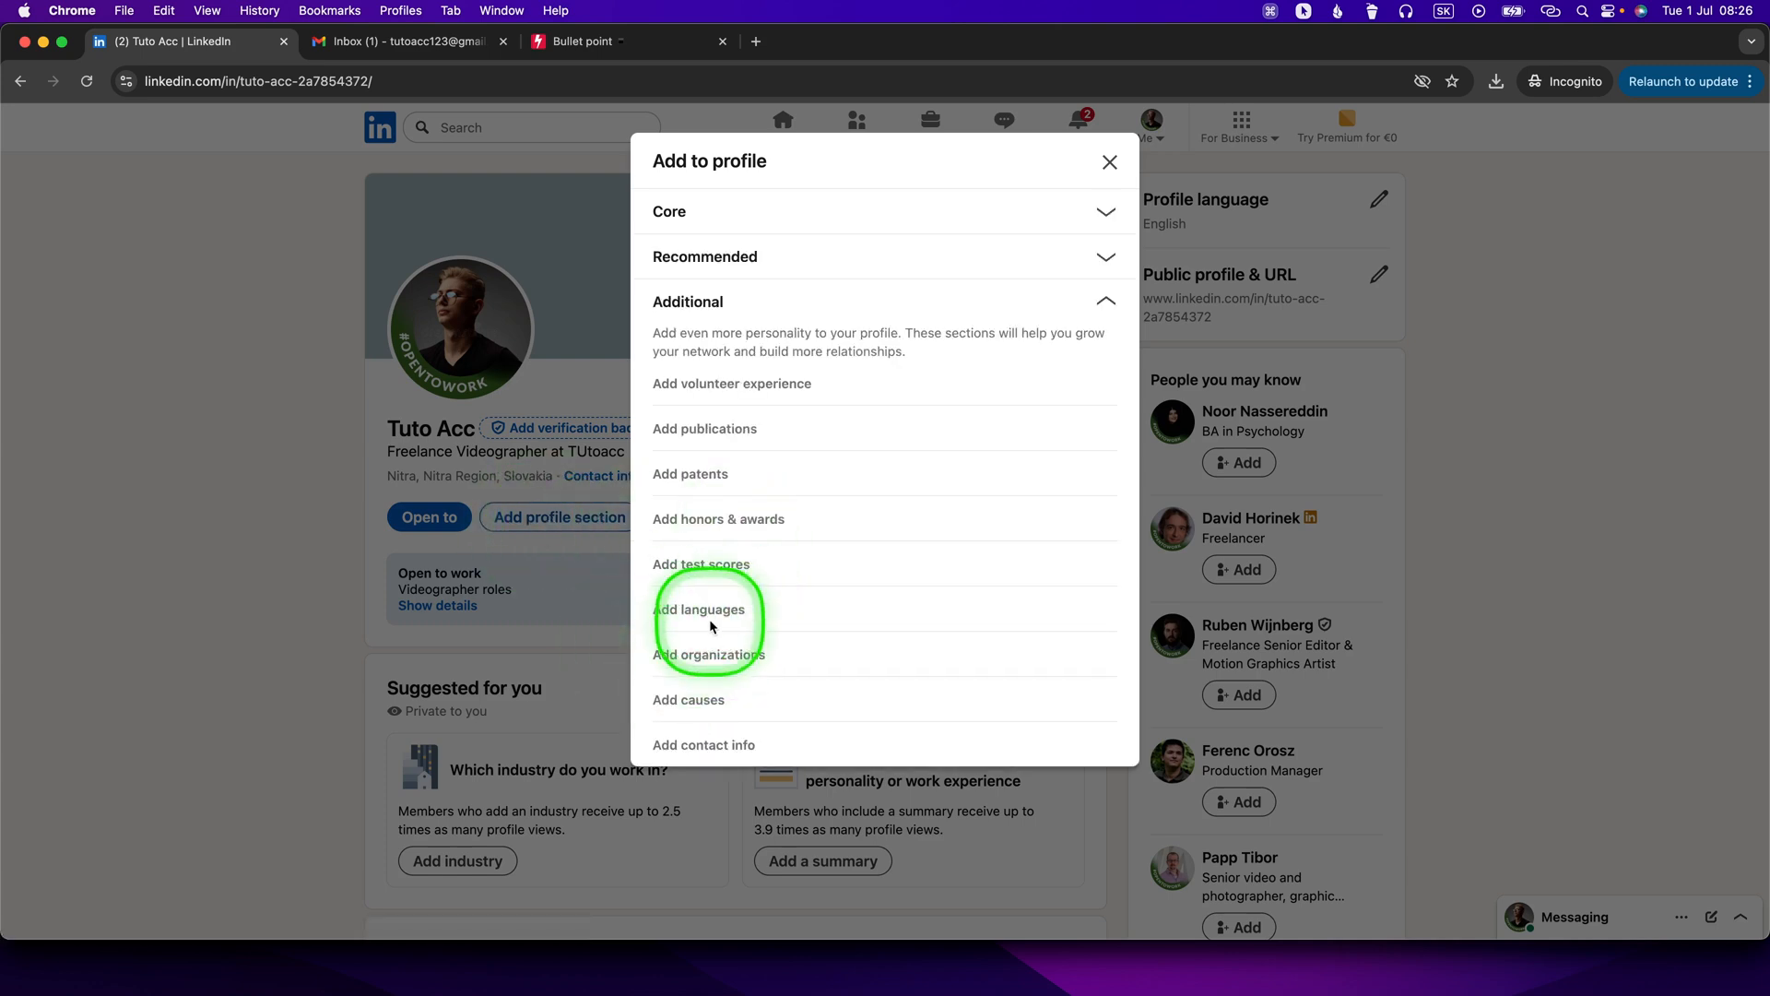
{"action": "mouse_move", "coordinate": [769, 686]}
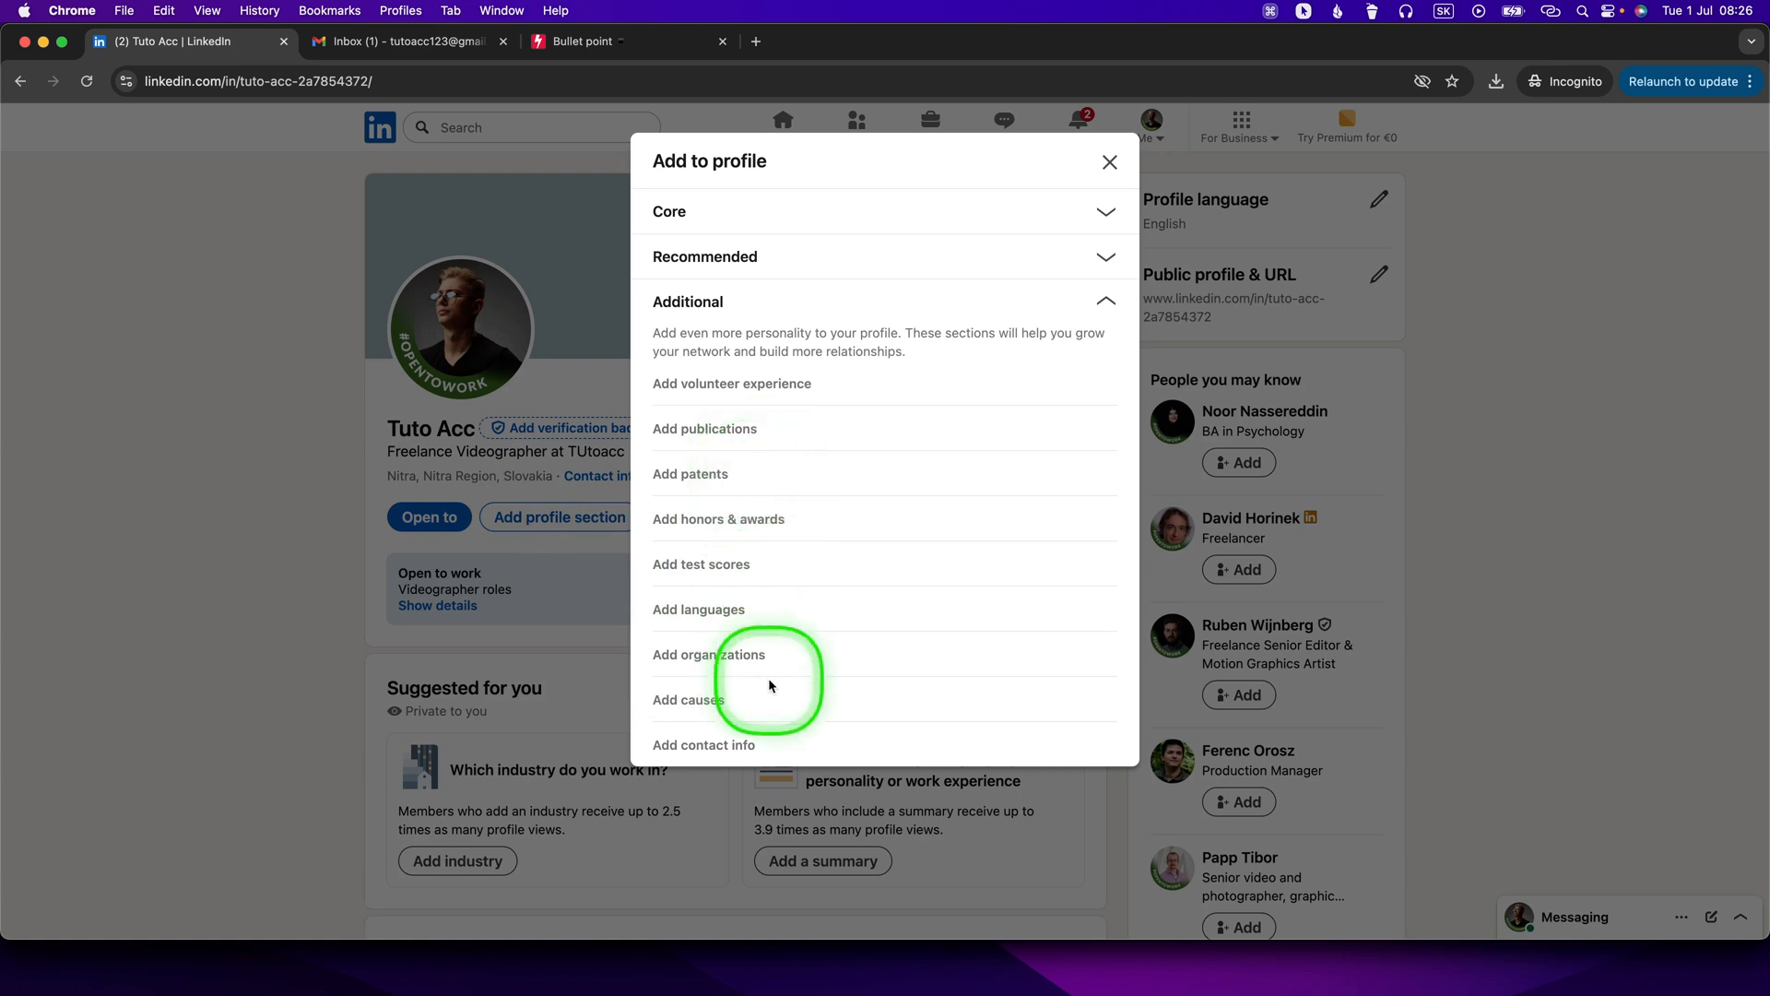
{"action": "mouse_move", "coordinate": [699, 610]}
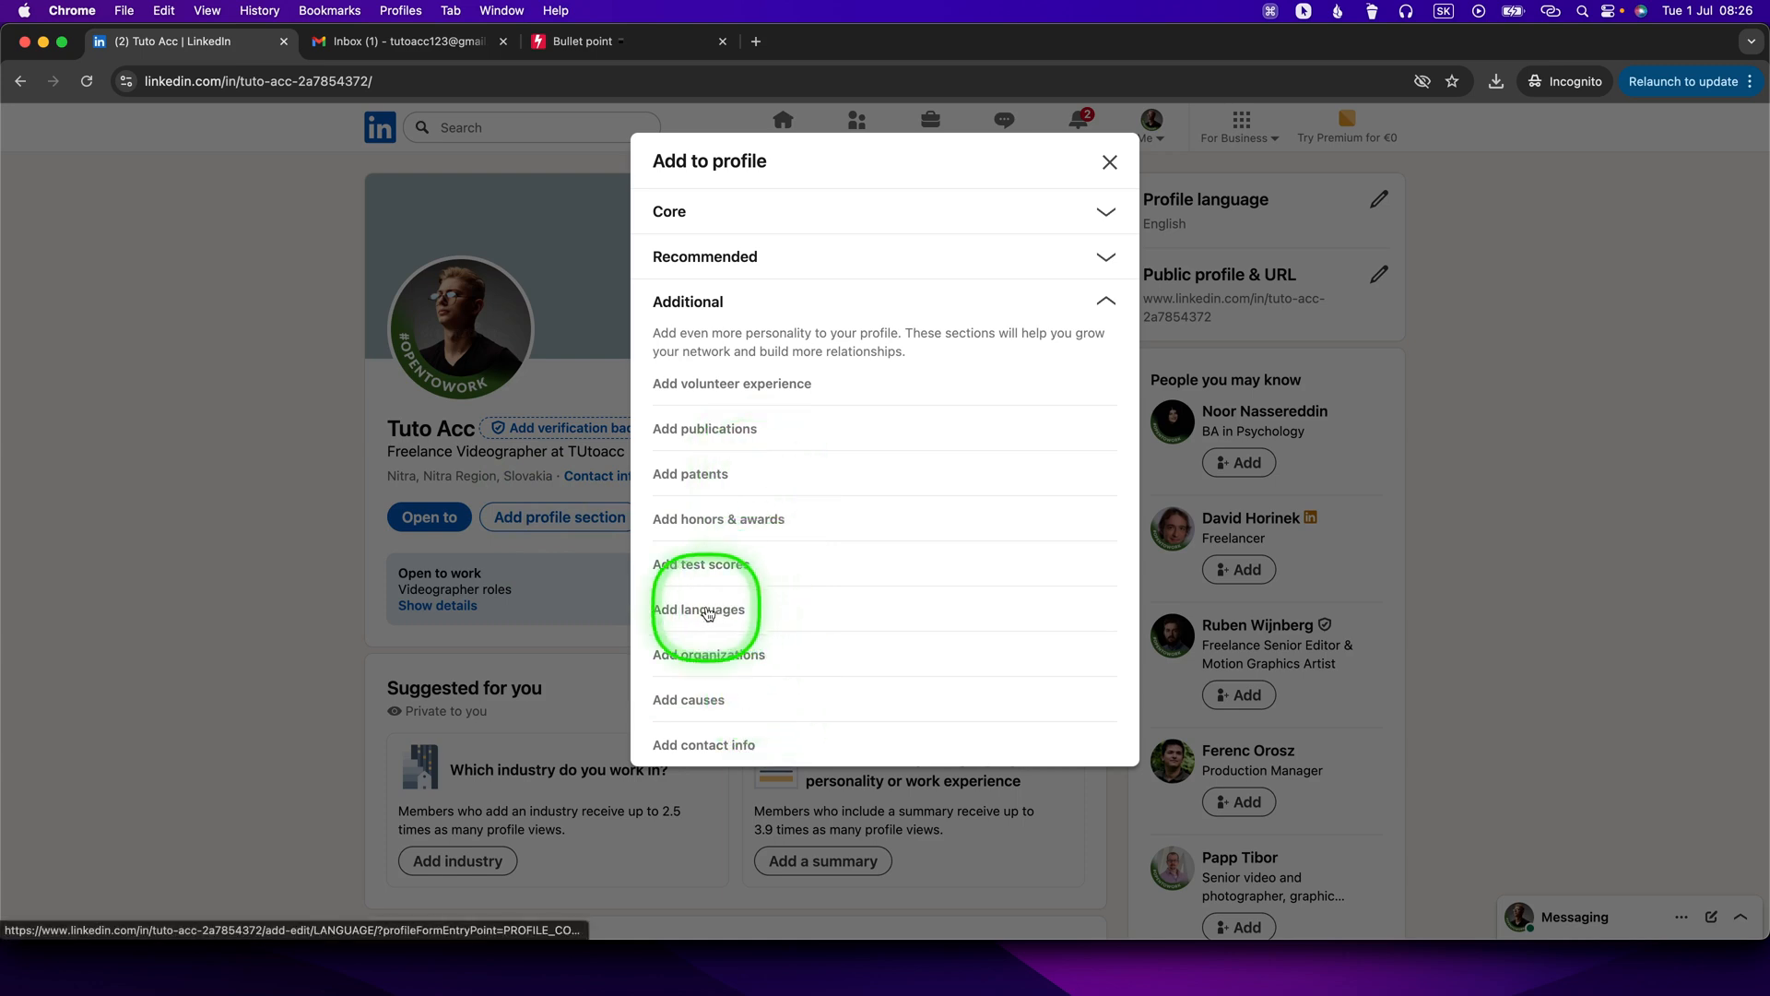
{"action": "left_click", "coordinate": [698, 610]}
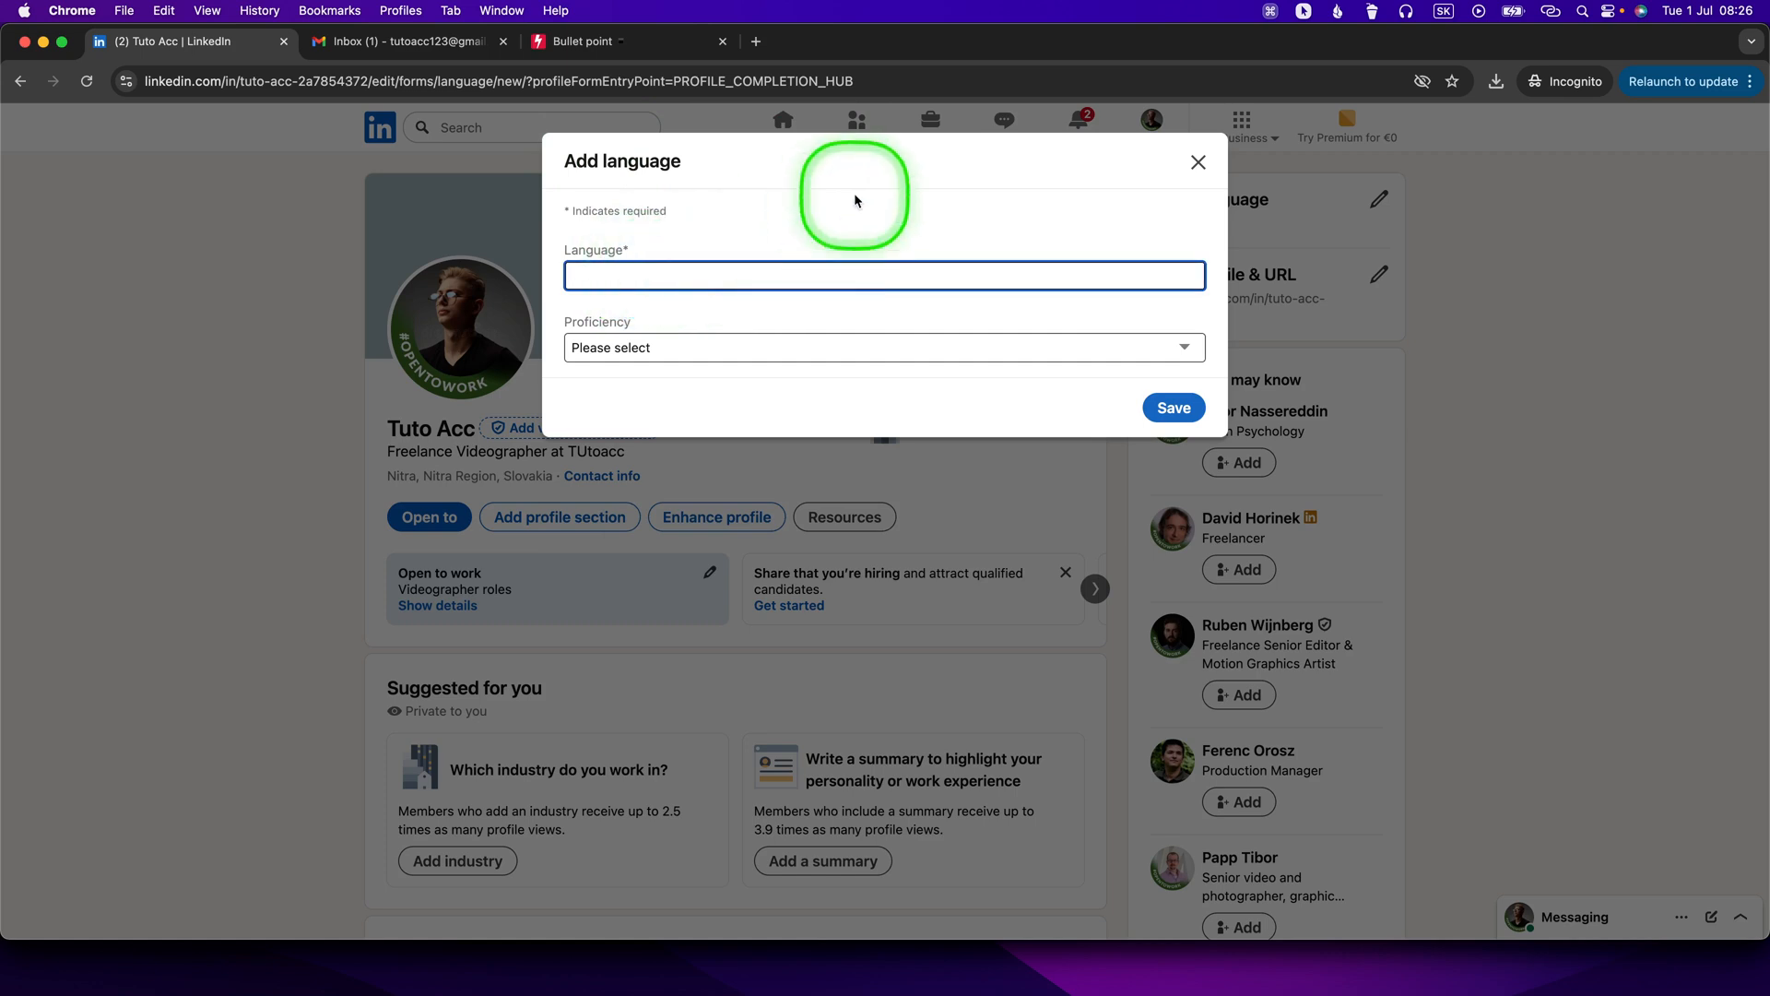
- Add English at Elementary proficiency and save, getting the 'Save was successful' confirmation
{"action": "type", "text": "engli"}
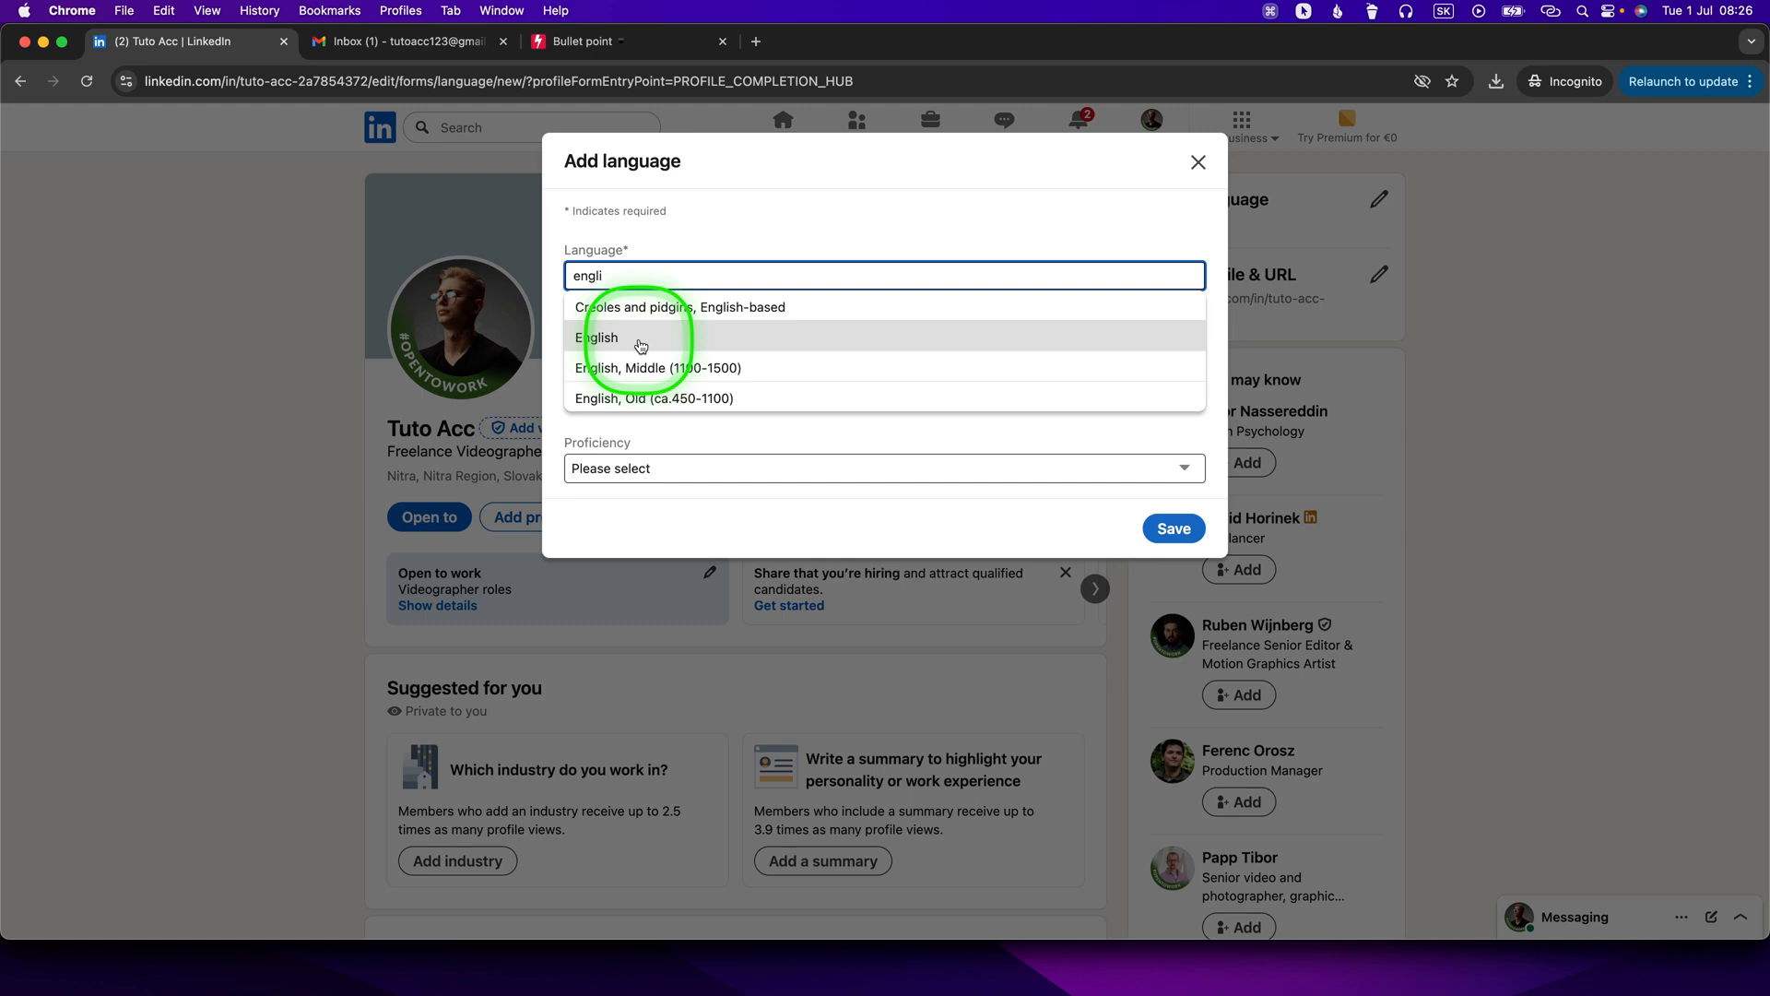
{"action": "left_click", "coordinate": [598, 337]}
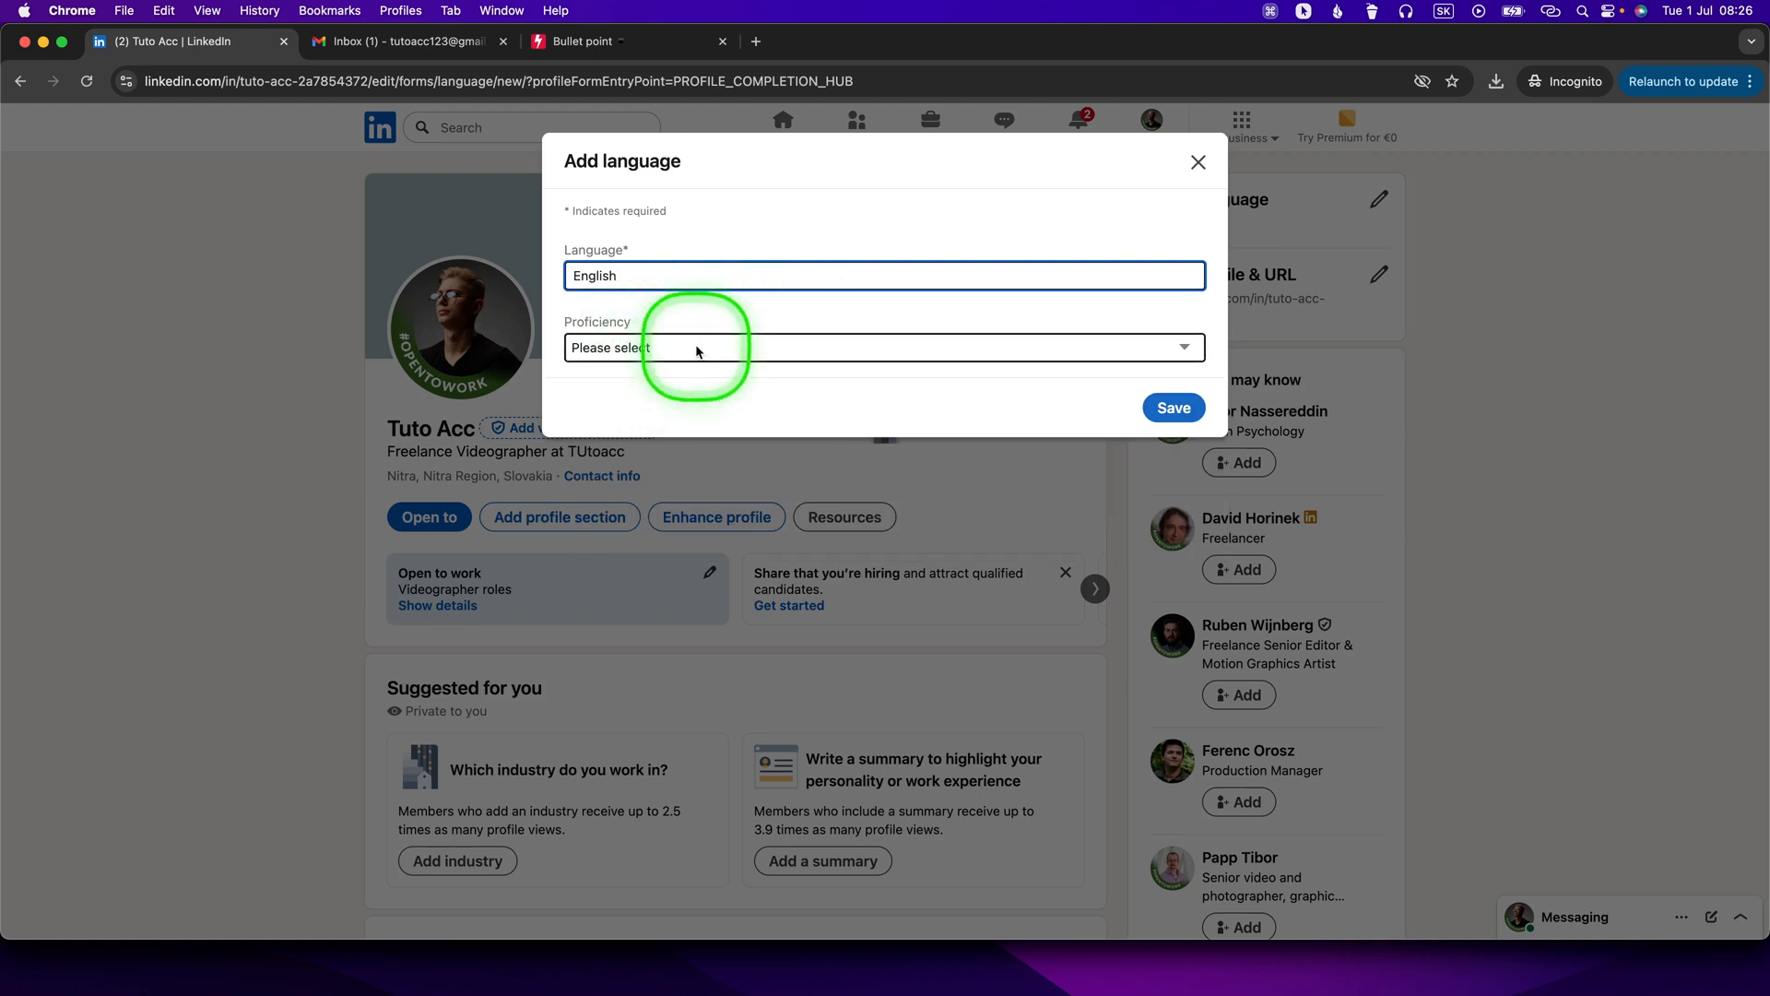
{"action": "left_click", "coordinate": [883, 346]}
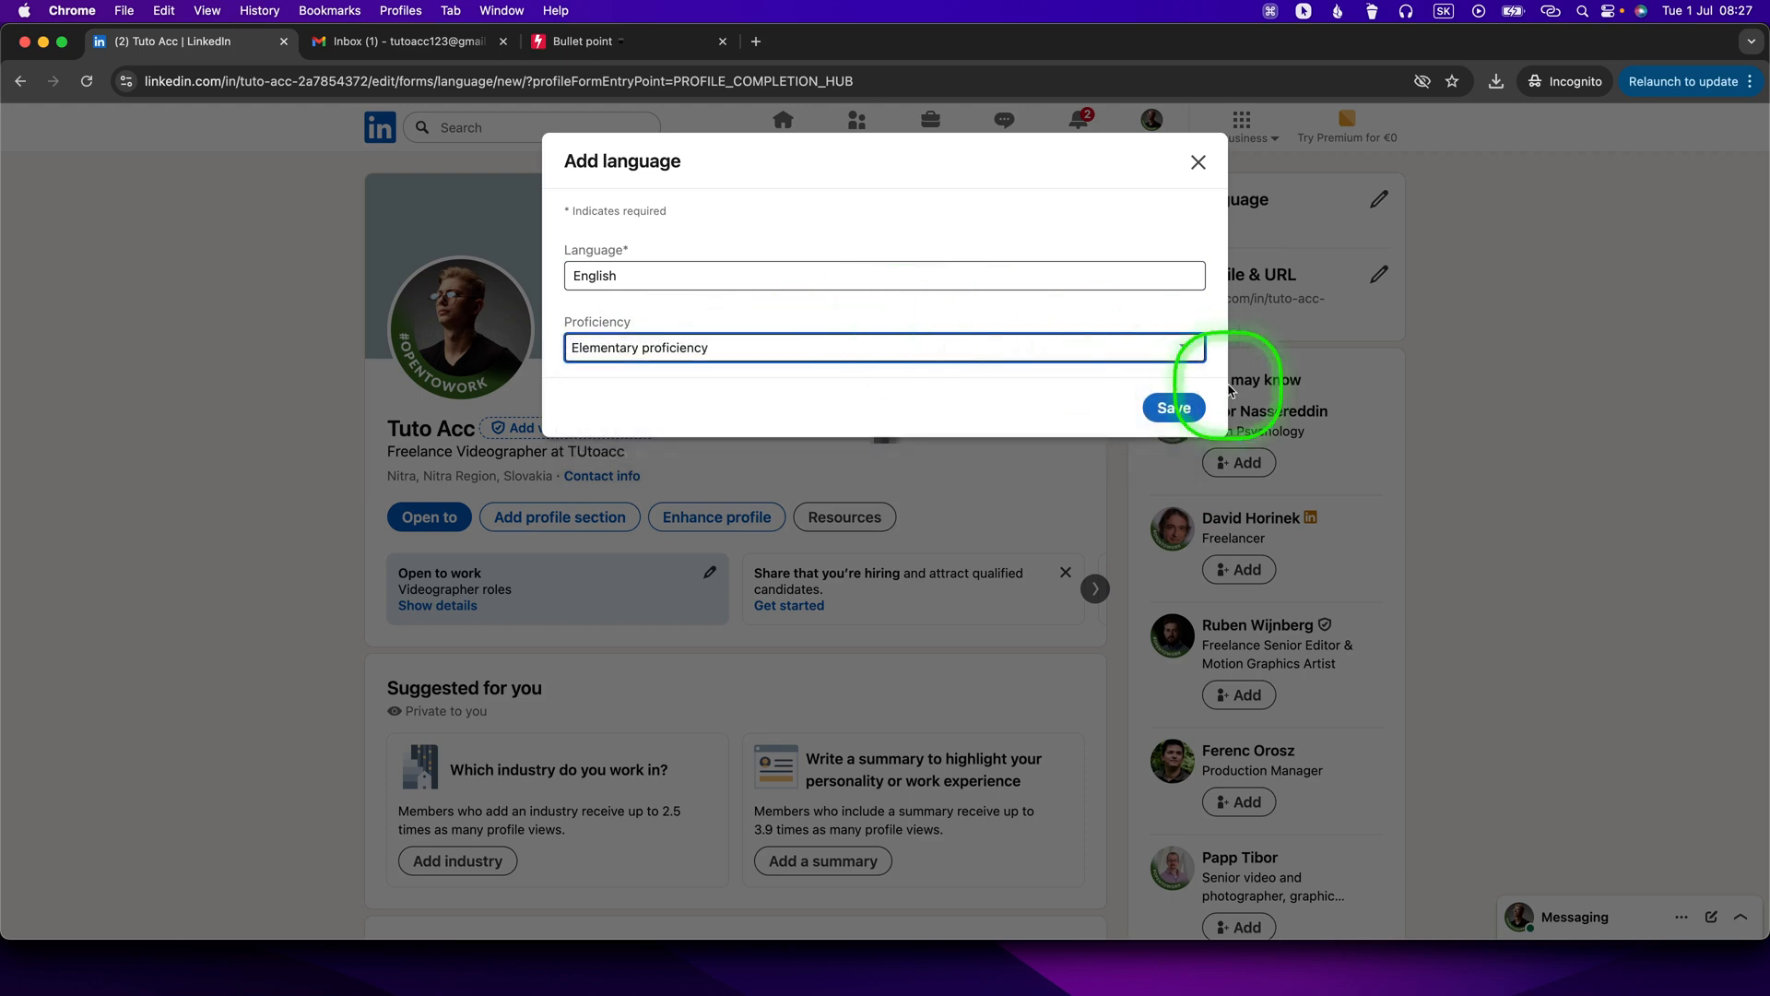
{"action": "left_click", "coordinate": [1173, 407]}
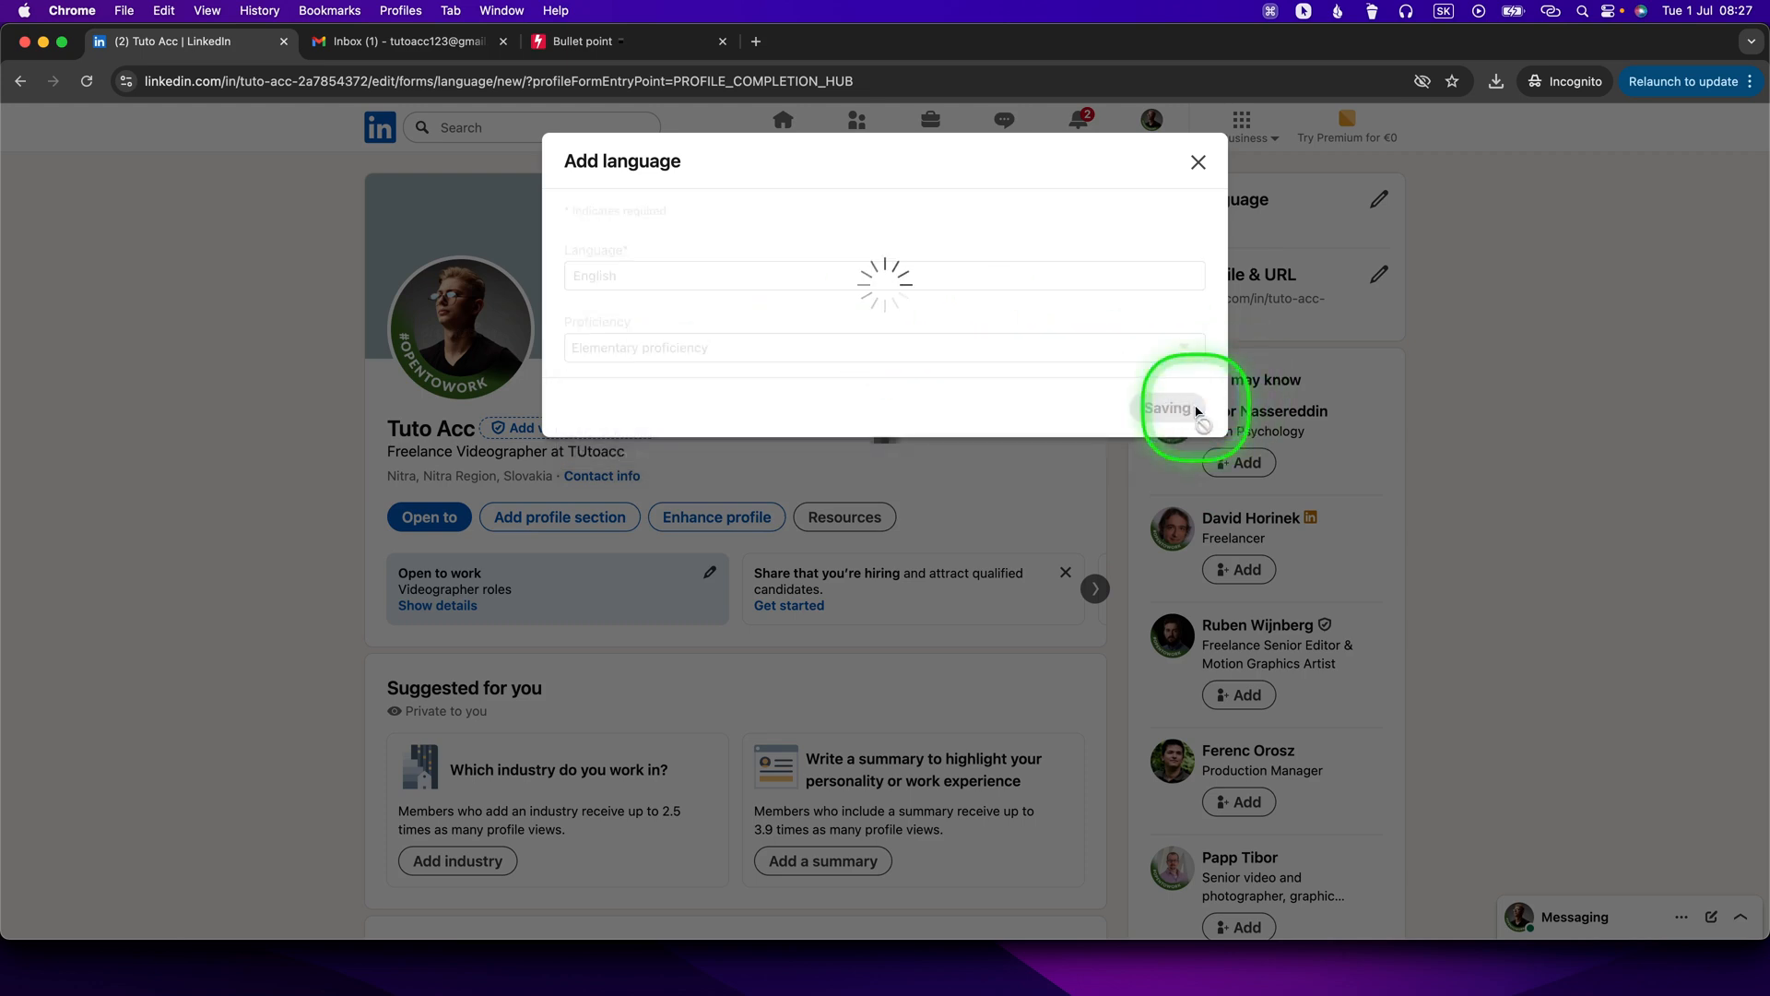
{"action": "left_click", "coordinate": [1169, 407]}
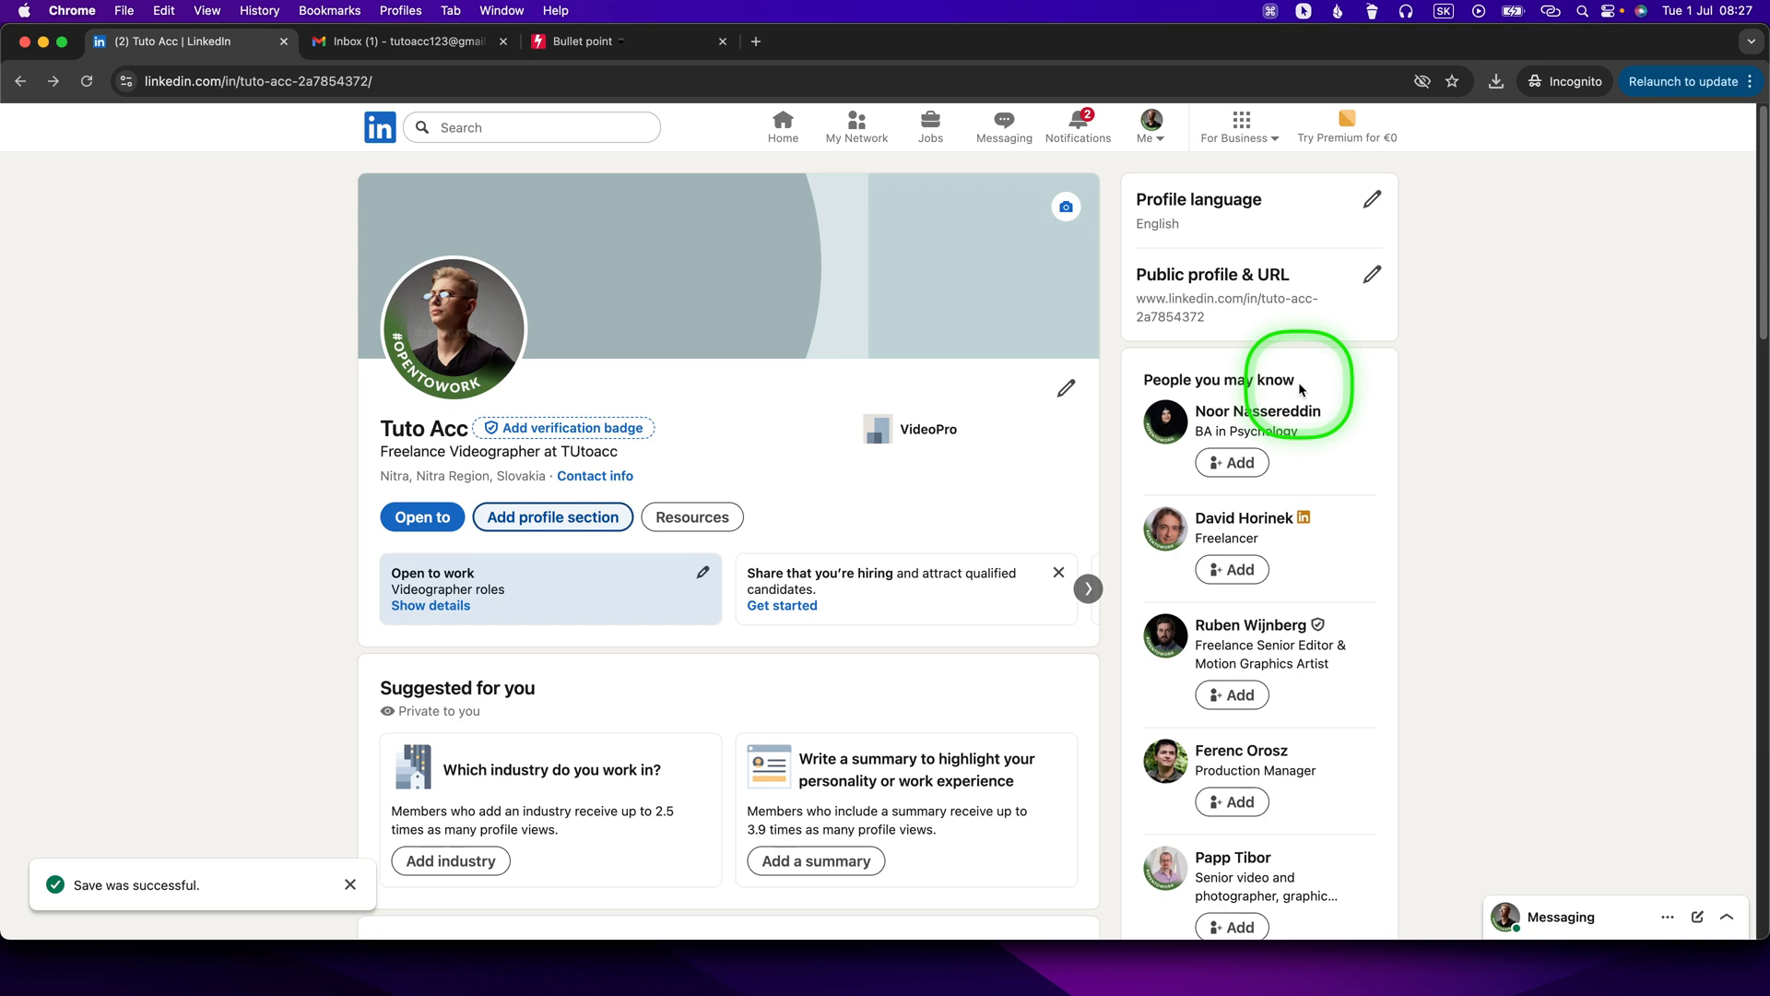